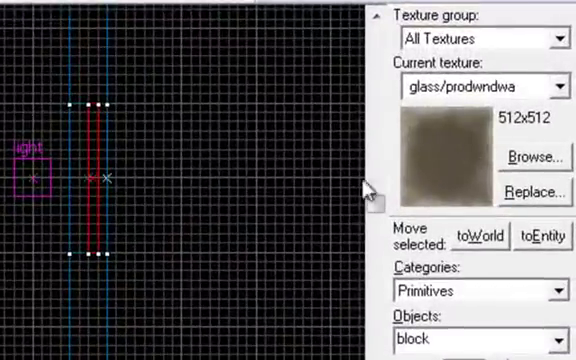
mouse_move(396, 114)
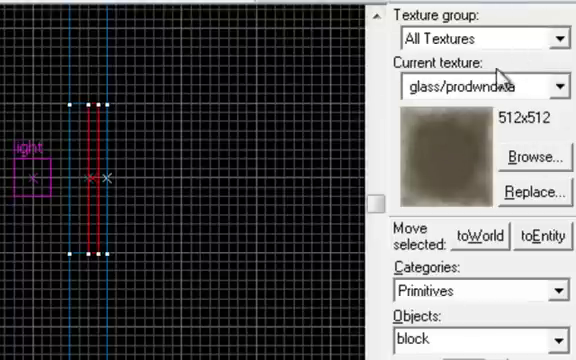
mouse_move(478, 100)
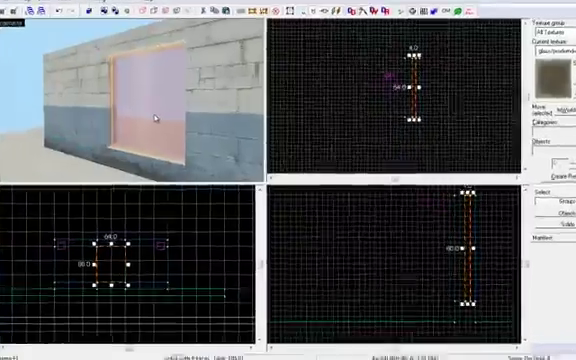
Step: Tie the glass window brush to a func_breakable_surf entity and apply the class
click(186, 66)
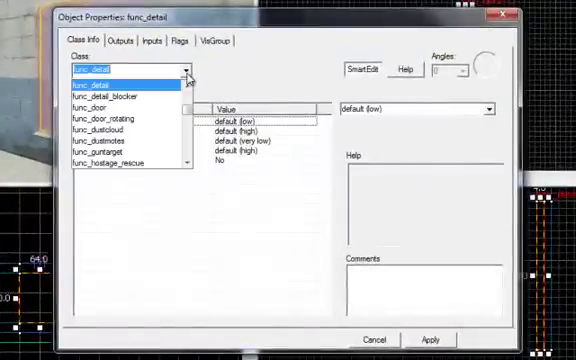
scroll(up, 3)
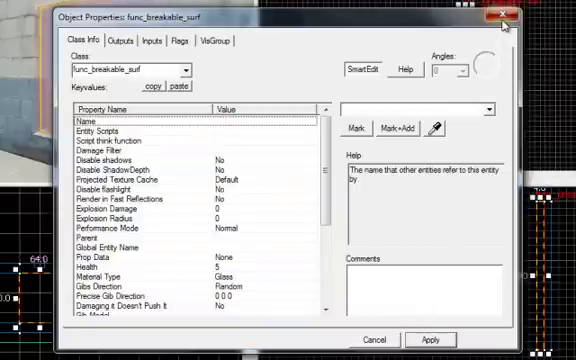
click(504, 16)
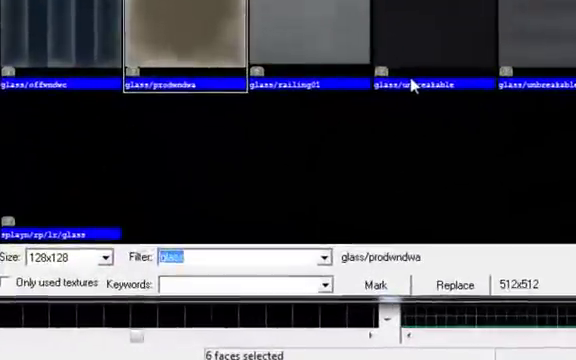
Step: Filter the texture browser to 'nodraw' for the six selected non-glass faces
text(nodraw)
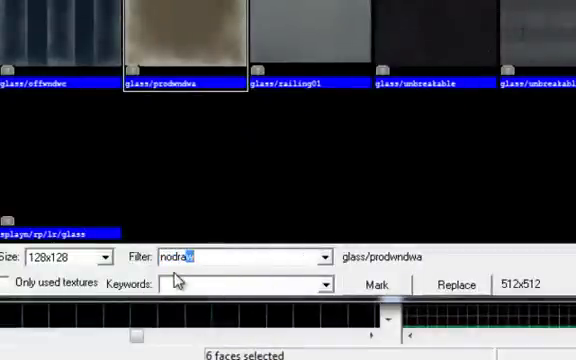